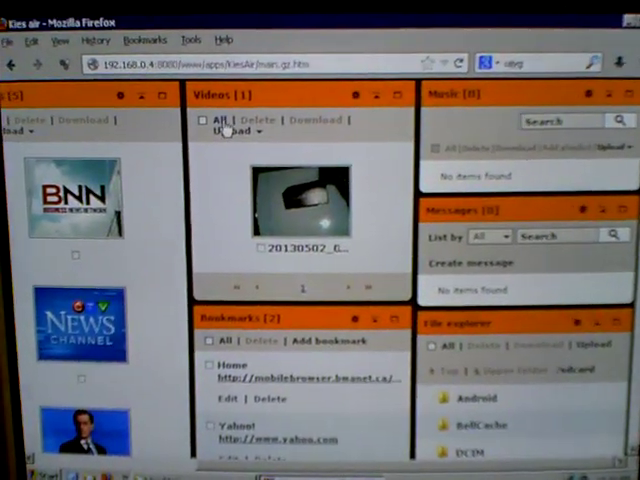
Scroll down the Kies air page to reach the Videos widget.
scroll("down", 3)
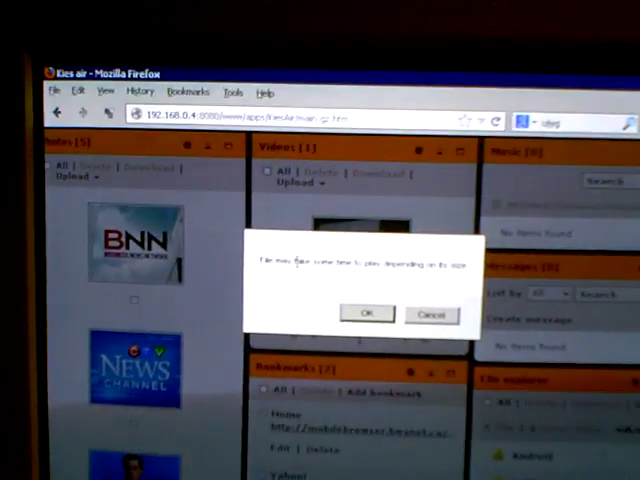
left_click(367, 314)
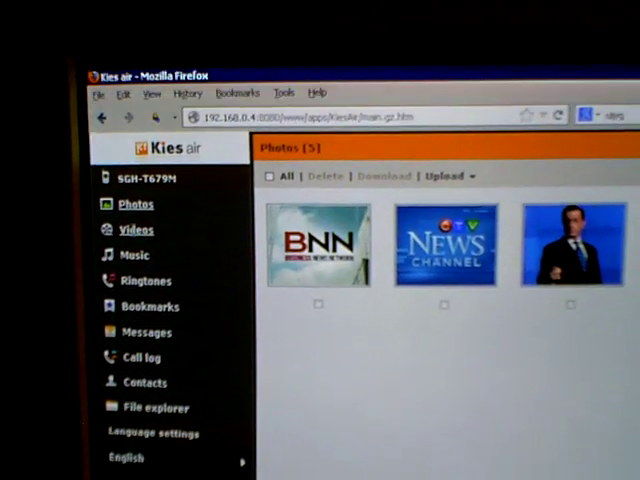
View the phone's single video, then list its 31 ringtones.
left_click(137, 230)
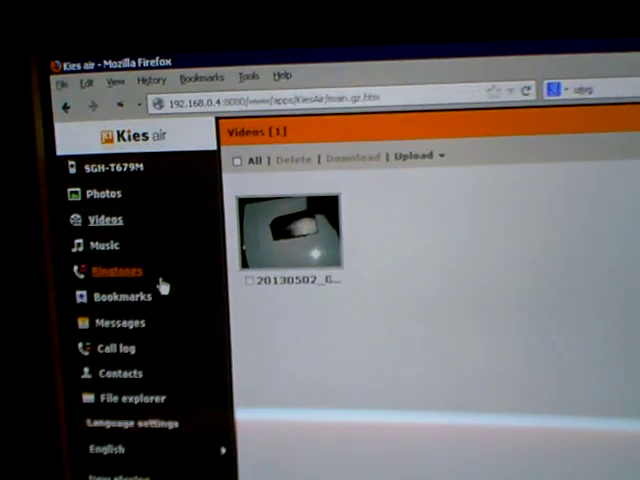
left_click(116, 270)
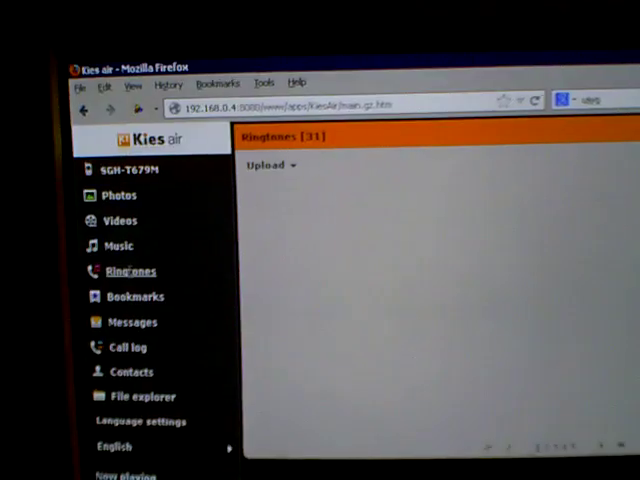